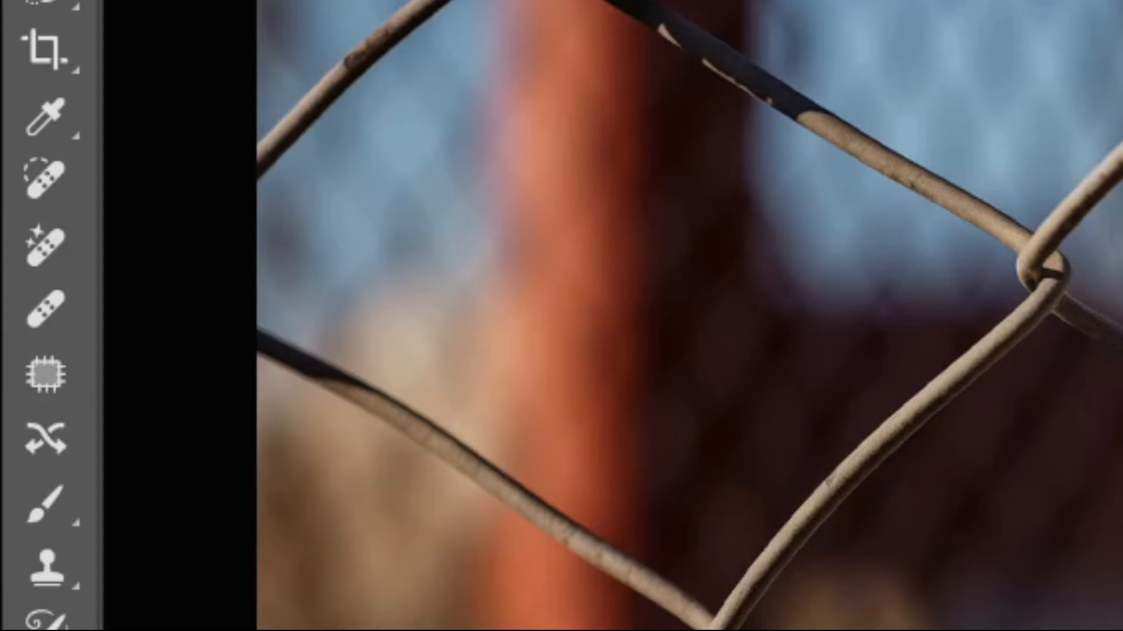
# Check the Photoshop version information from the Help menu and dismiss it.
pyautogui.click(45, 240)
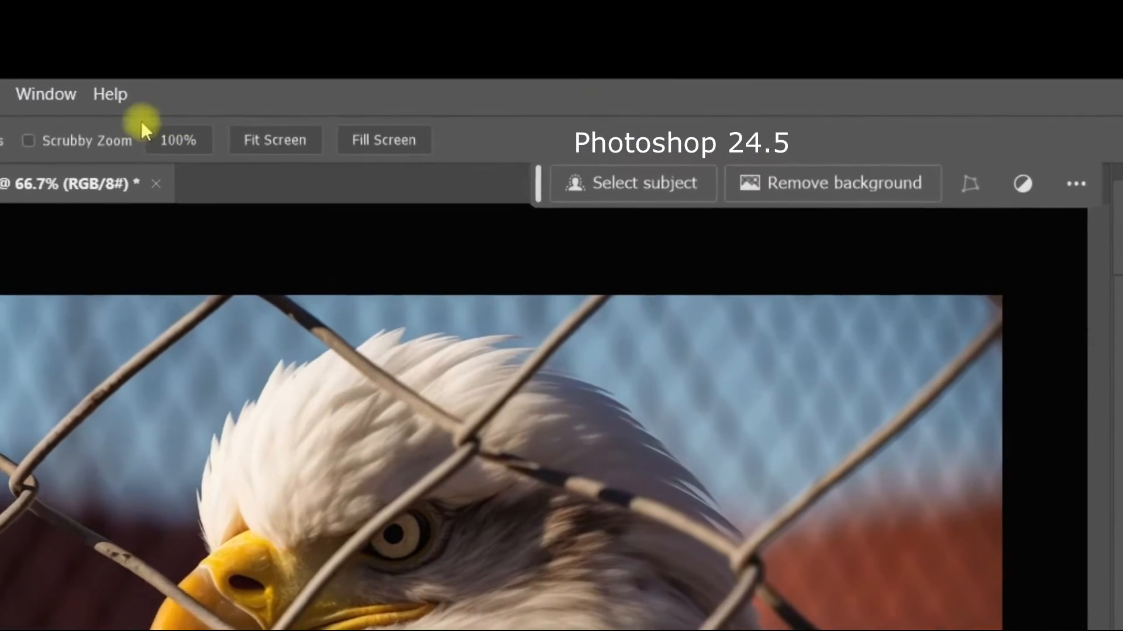
pyautogui.click(109, 94)
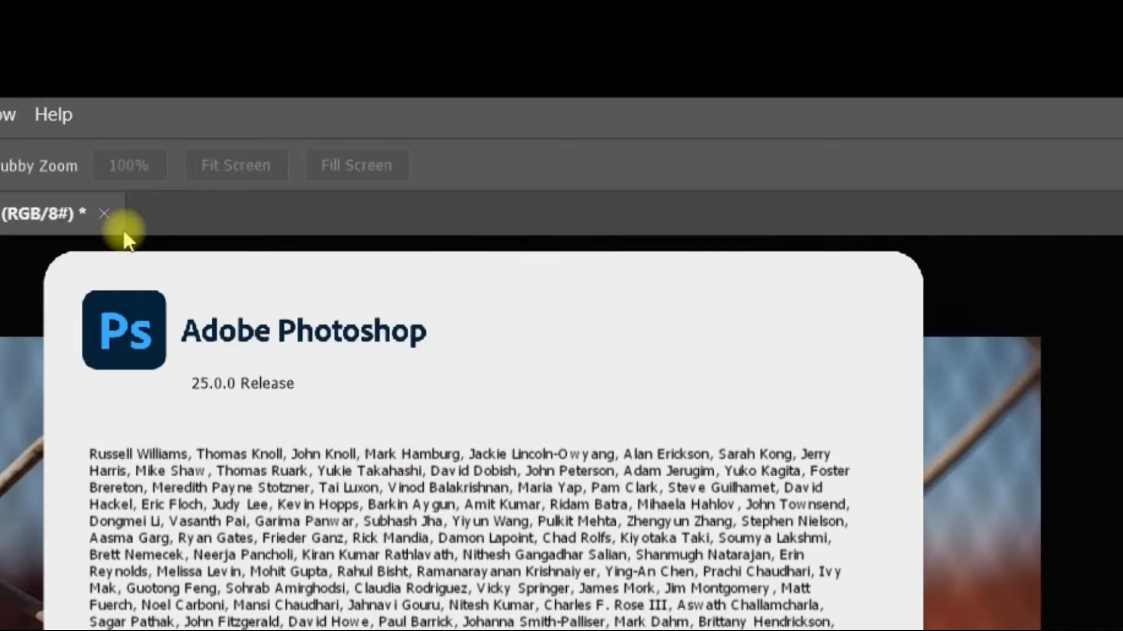
pyautogui.press('ctrl+j')
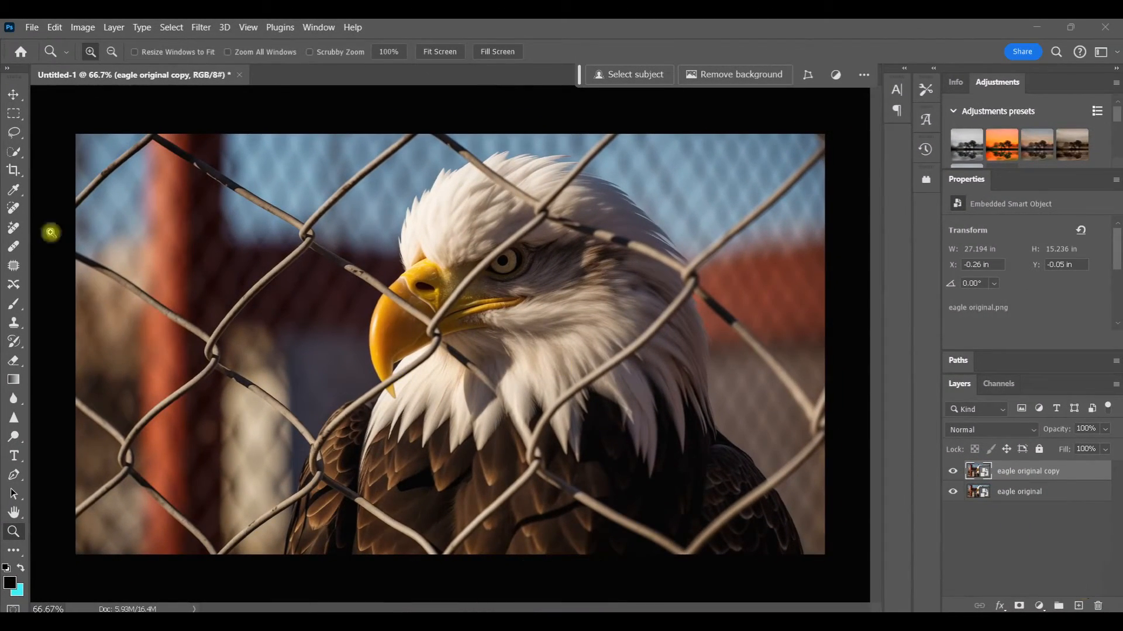
# Choose the Remove tool and rasterize the eagle original copy smart object into a pixel layer.
pyautogui.click(13, 227)
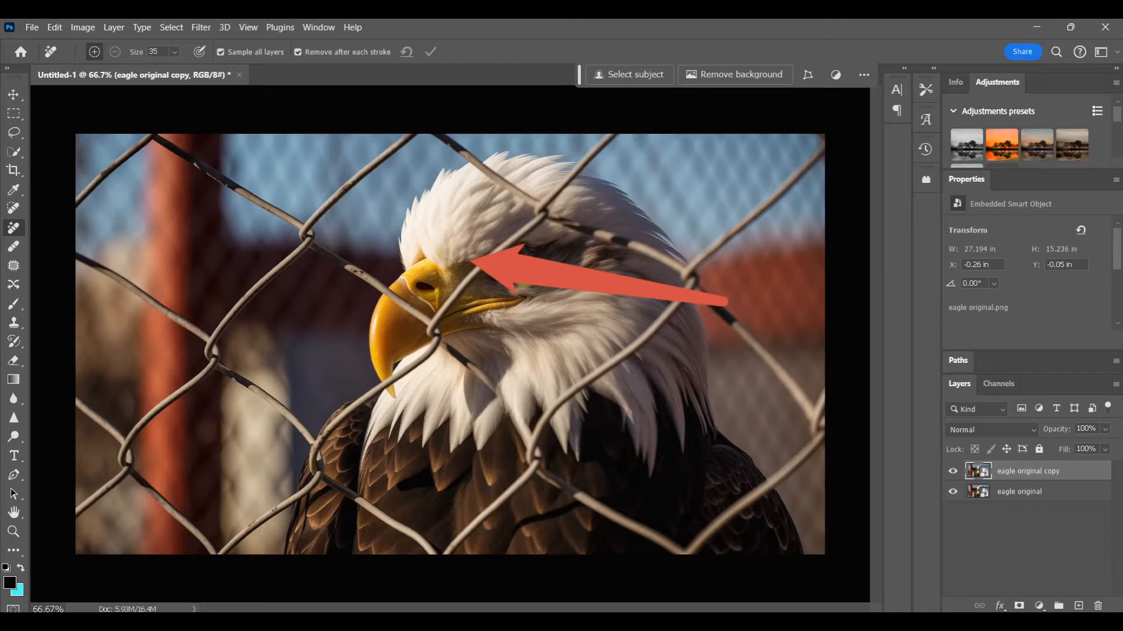
pyautogui.rightClick(1029, 470)
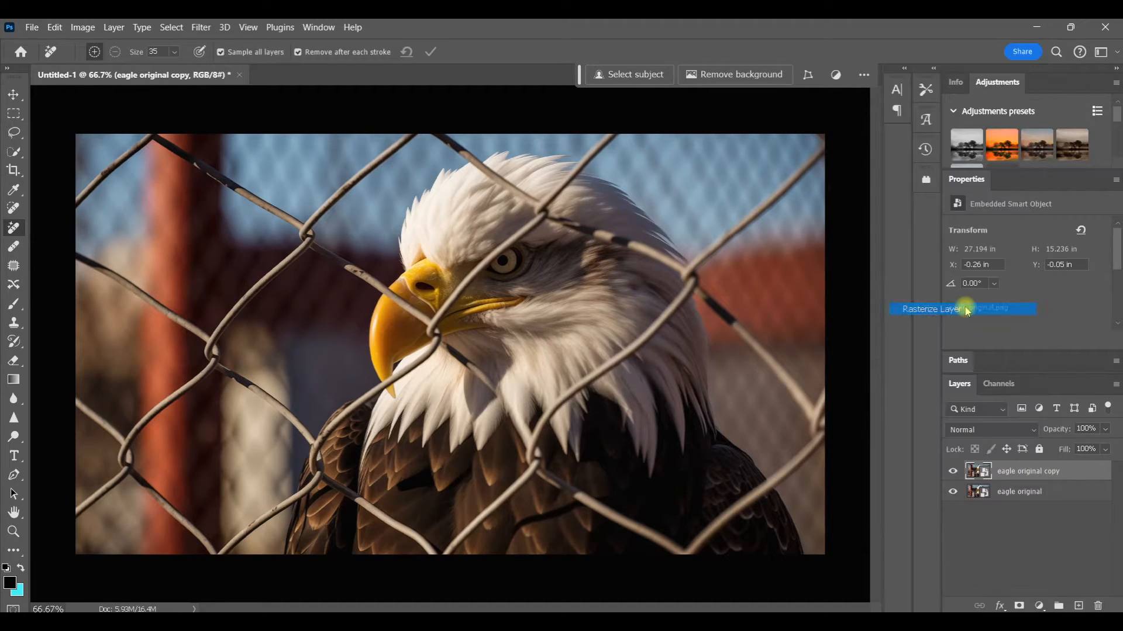
pyautogui.click(931, 308)
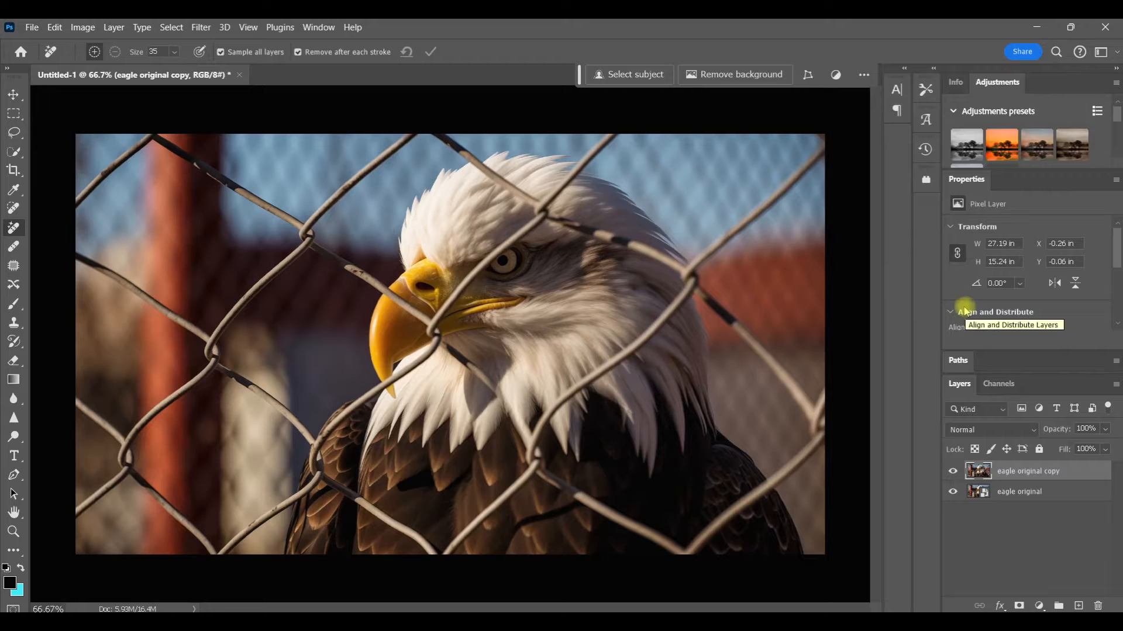
pyautogui.moveTo(543, 215)
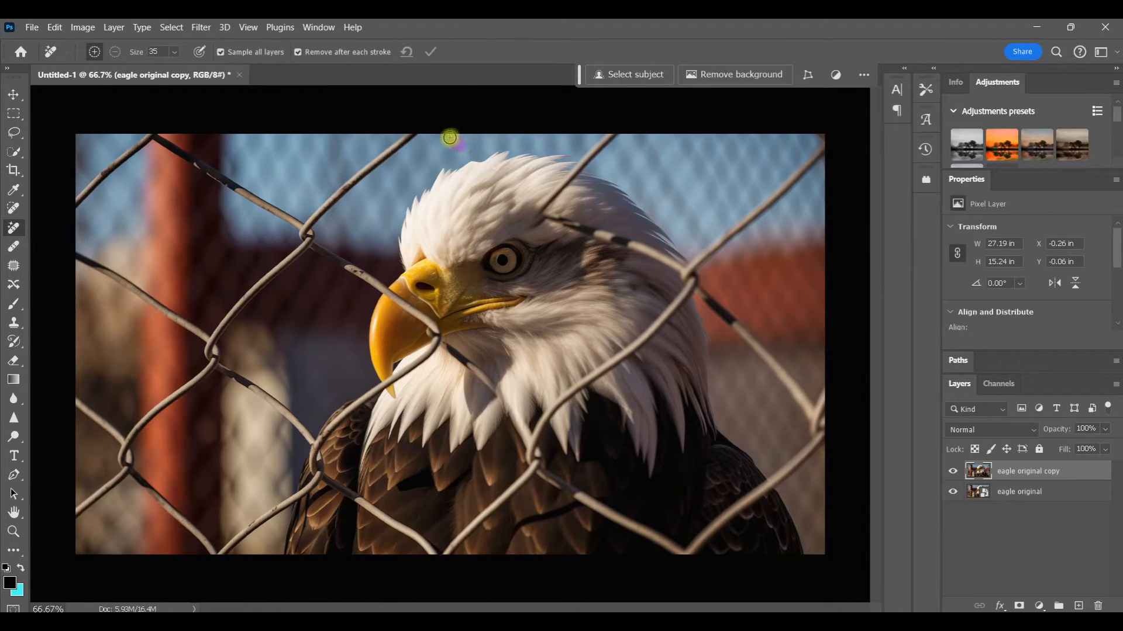
pyautogui.moveTo(489, 148)
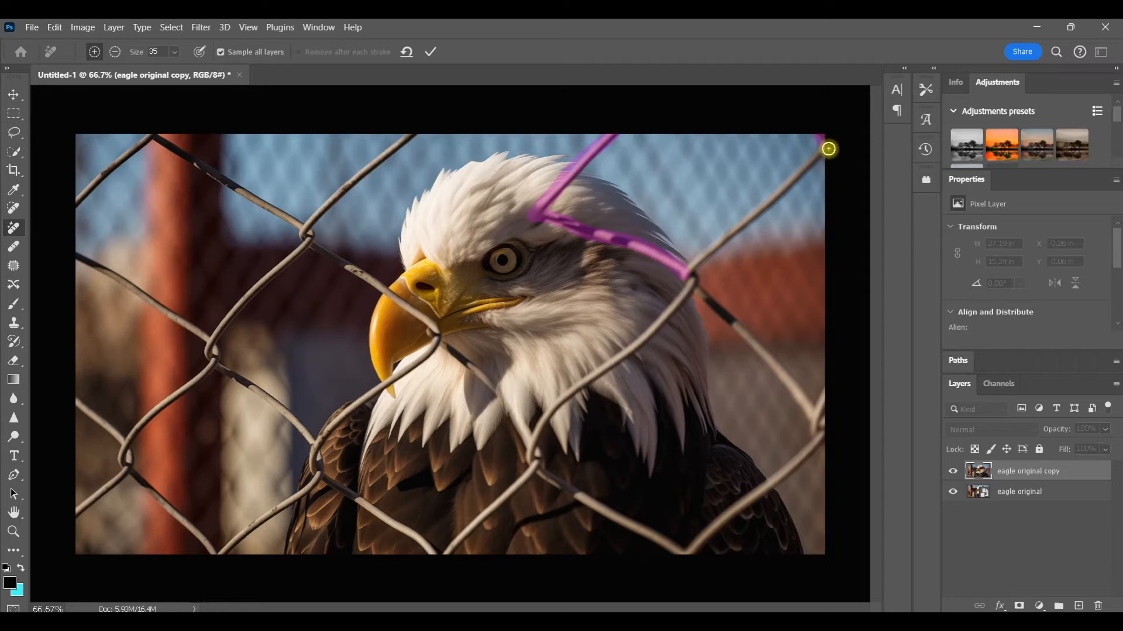
# Apply the Remove tool strokes over the fence wires above the head, then clear a leftover fragment.
pyautogui.click(431, 51)
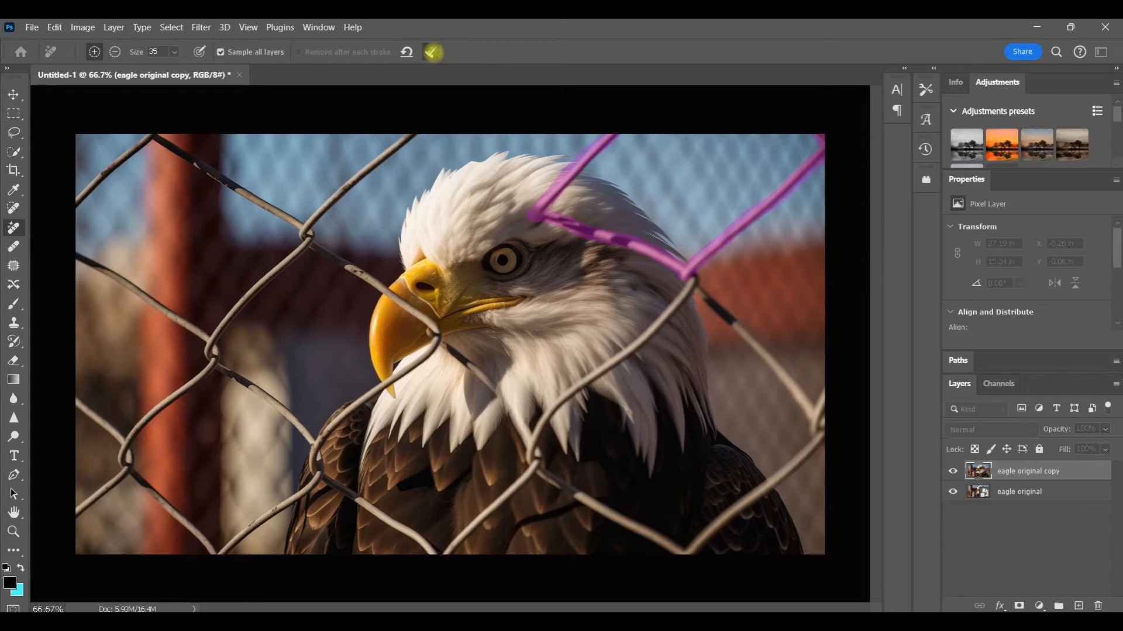
pyautogui.click(431, 51)
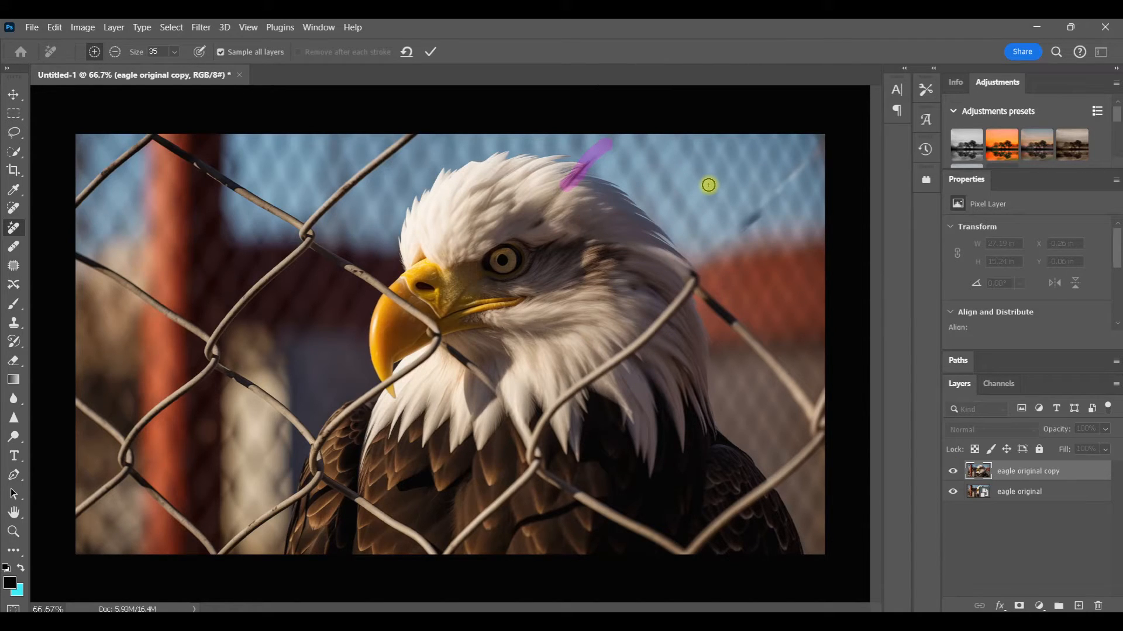
pyautogui.click(431, 51)
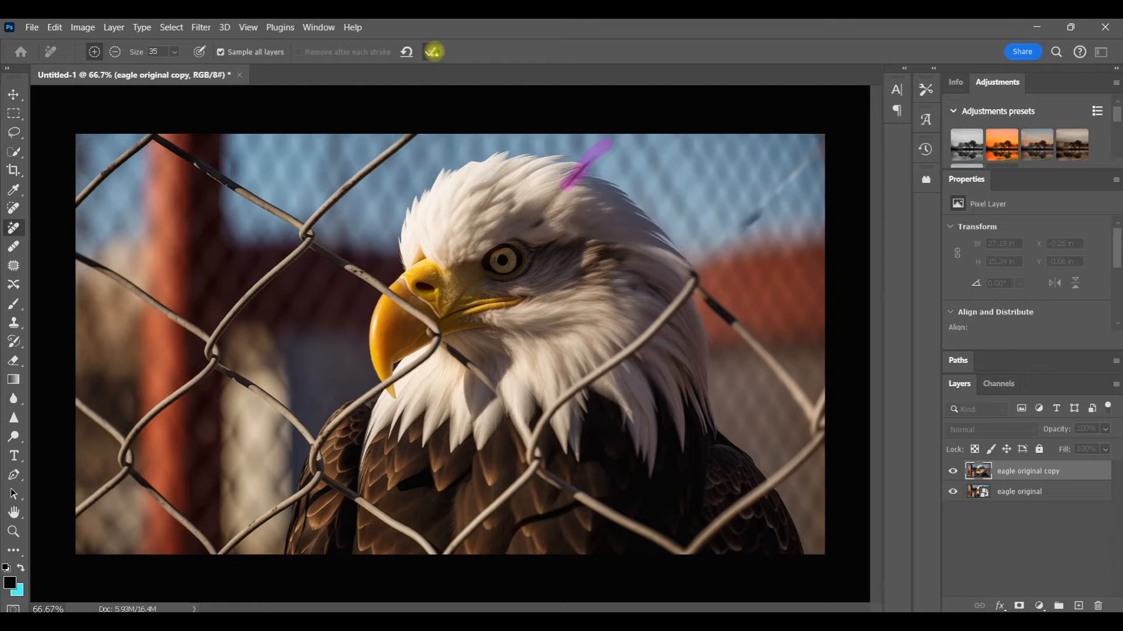
pyautogui.click(433, 51)
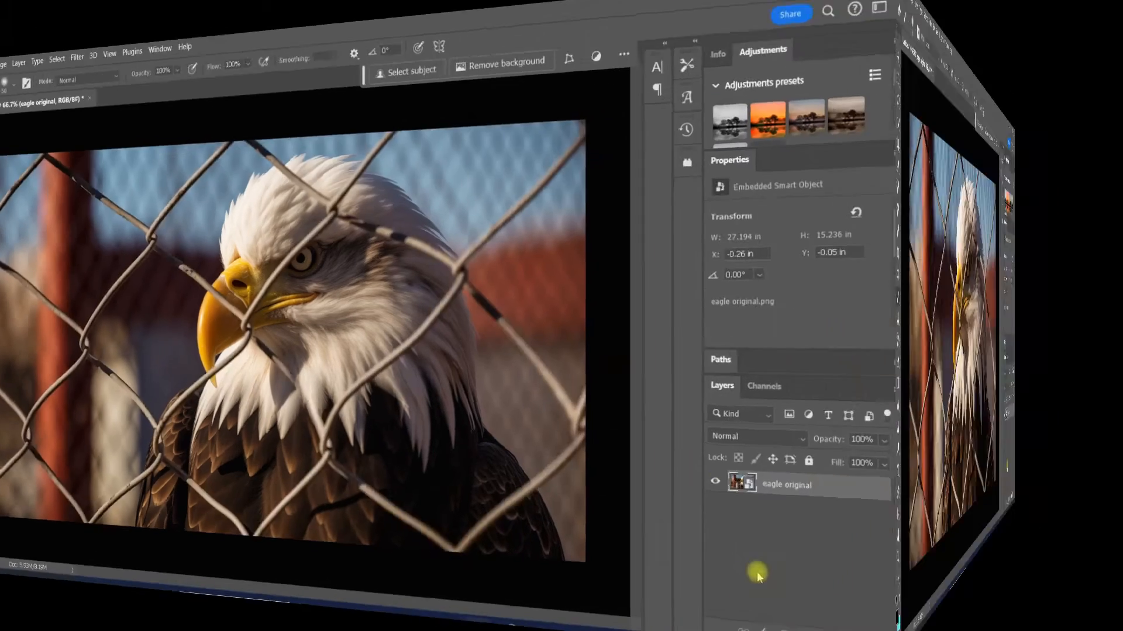
# Duplicate the eagle original layer to restart from an unedited copy.
pyautogui.press('ctrl+j')
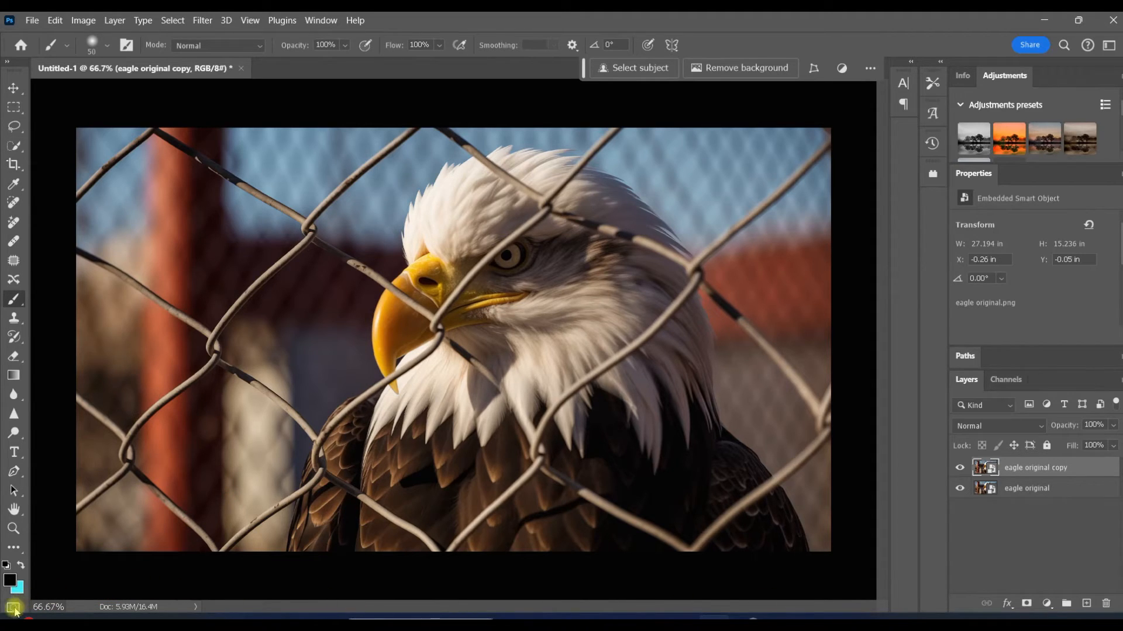
# Enter Quick Mask mode and brush over the fence wires, reducing brush size as needed.
pyautogui.click(13, 608)
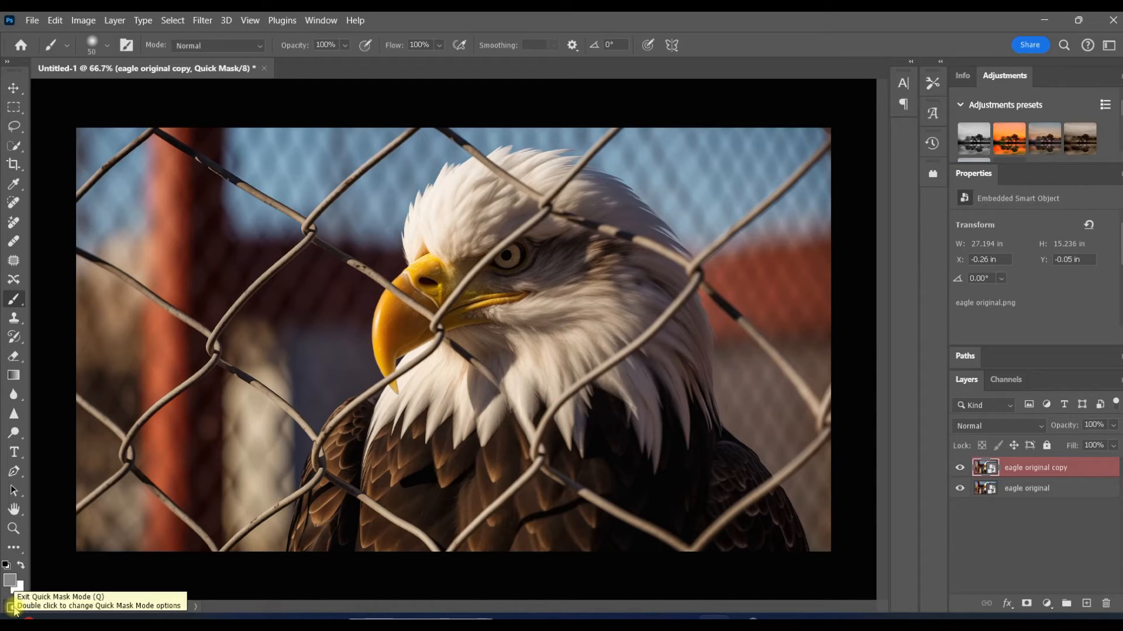
pyautogui.moveTo(13, 301)
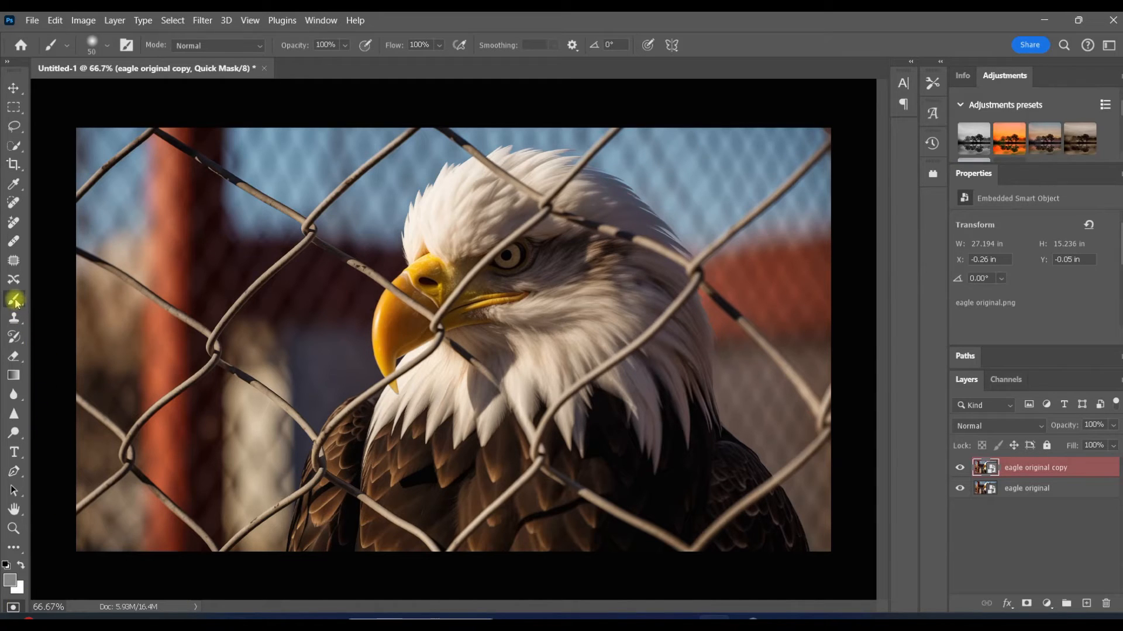
pyautogui.moveTo(13, 301)
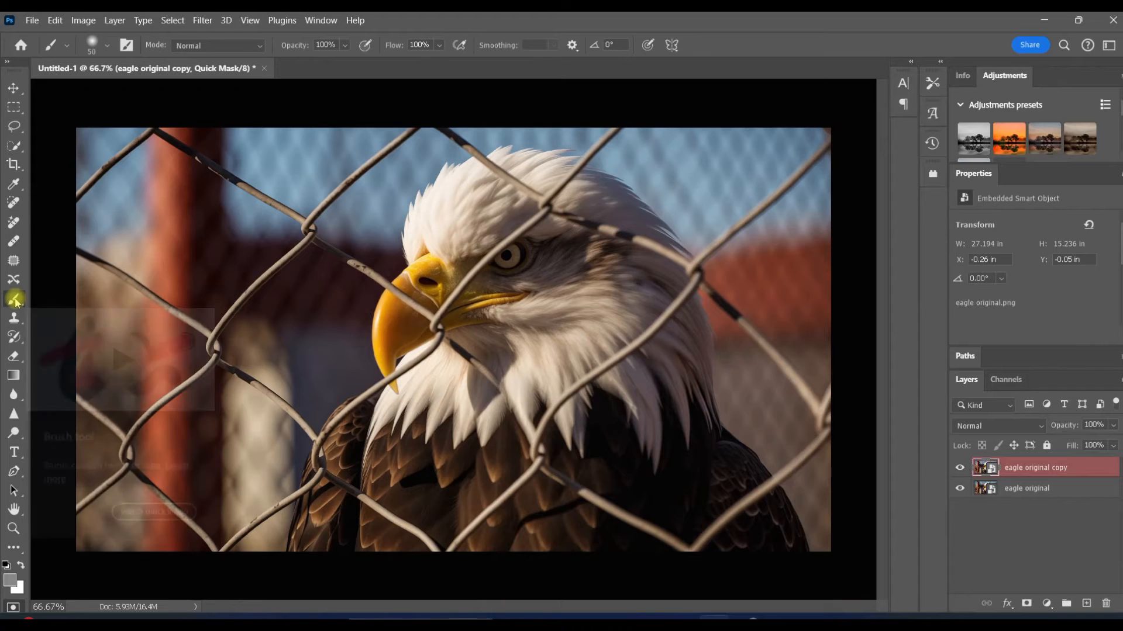
pyautogui.moveTo(151, 129)
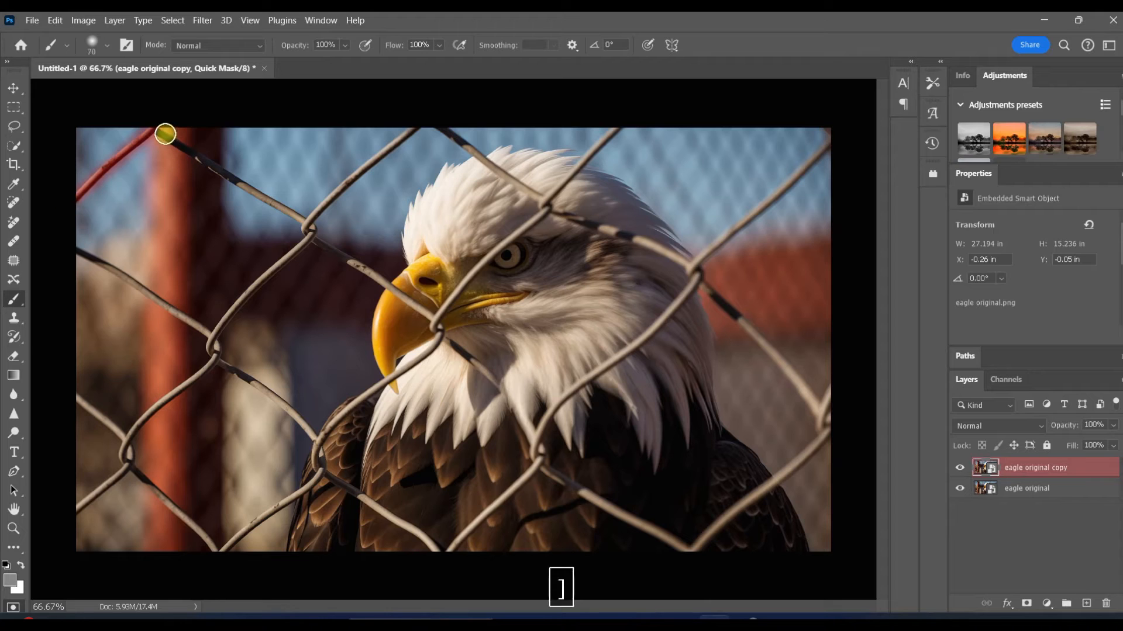
pyautogui.moveTo(165, 133); pyautogui.dragTo(257, 199)
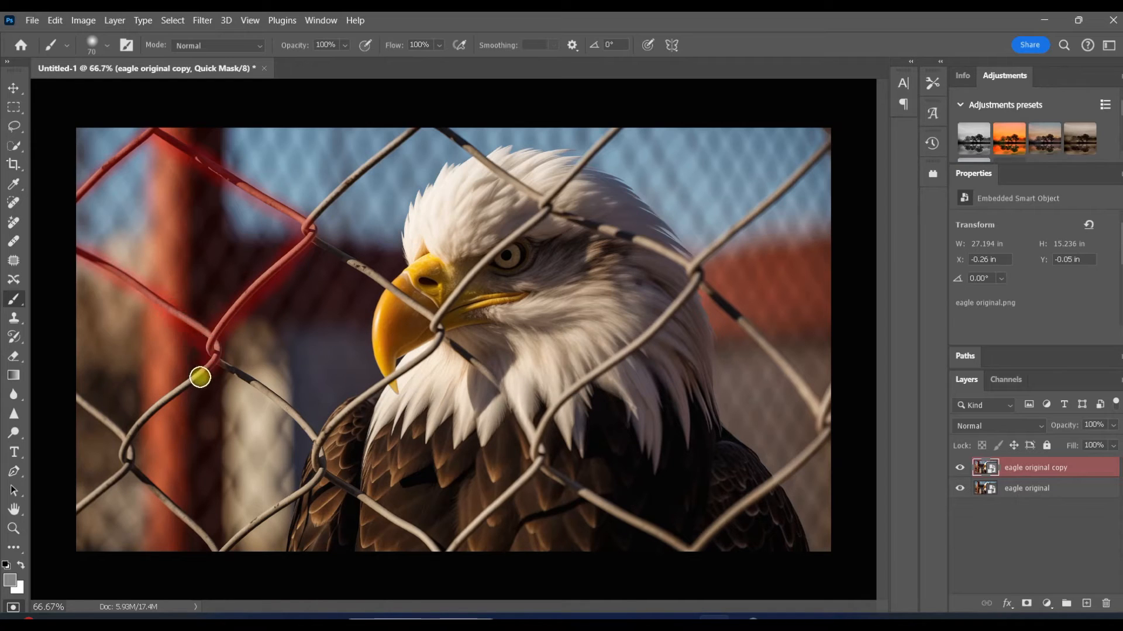
pyautogui.press('[')
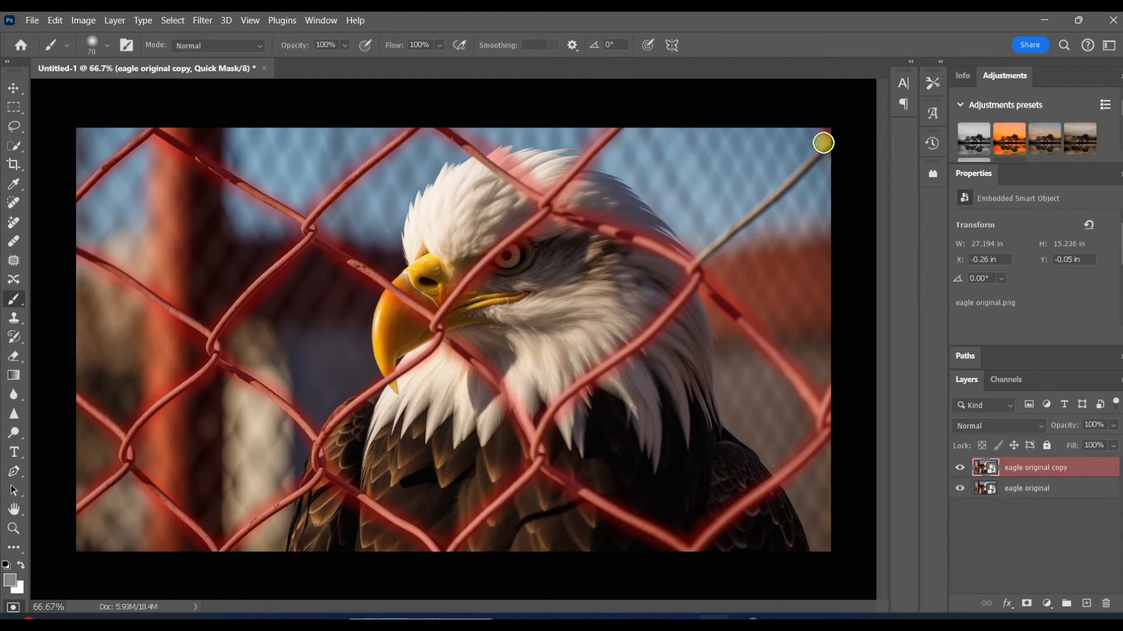
pyautogui.moveTo(701, 273)
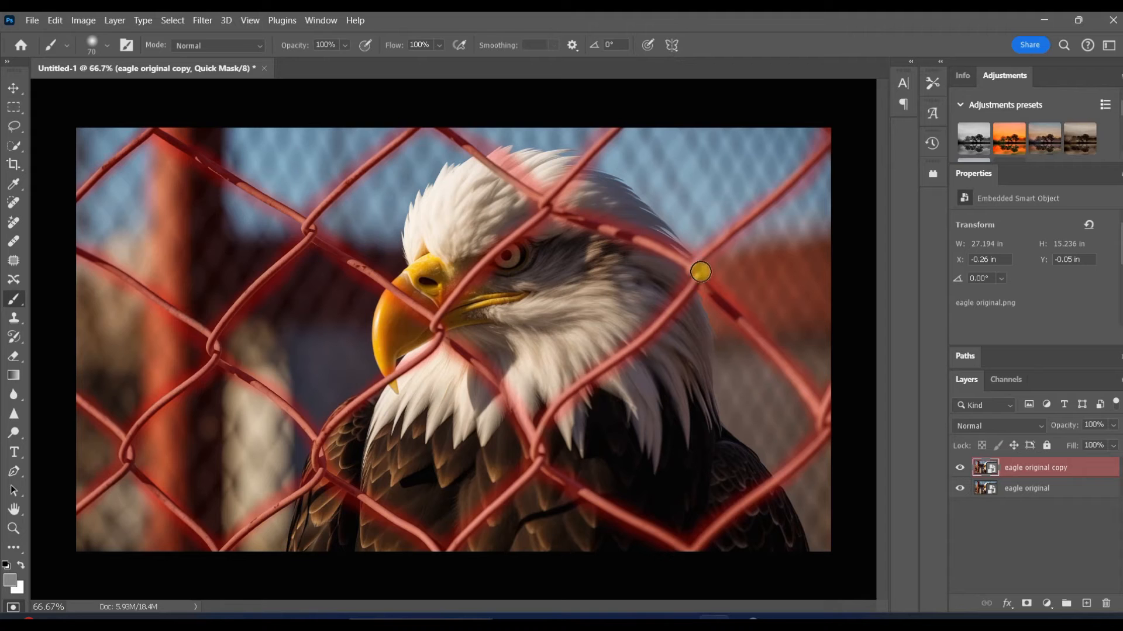
# Exit Quick Mask and invert the selection so only the fence wires are selected.
pyautogui.press('q')
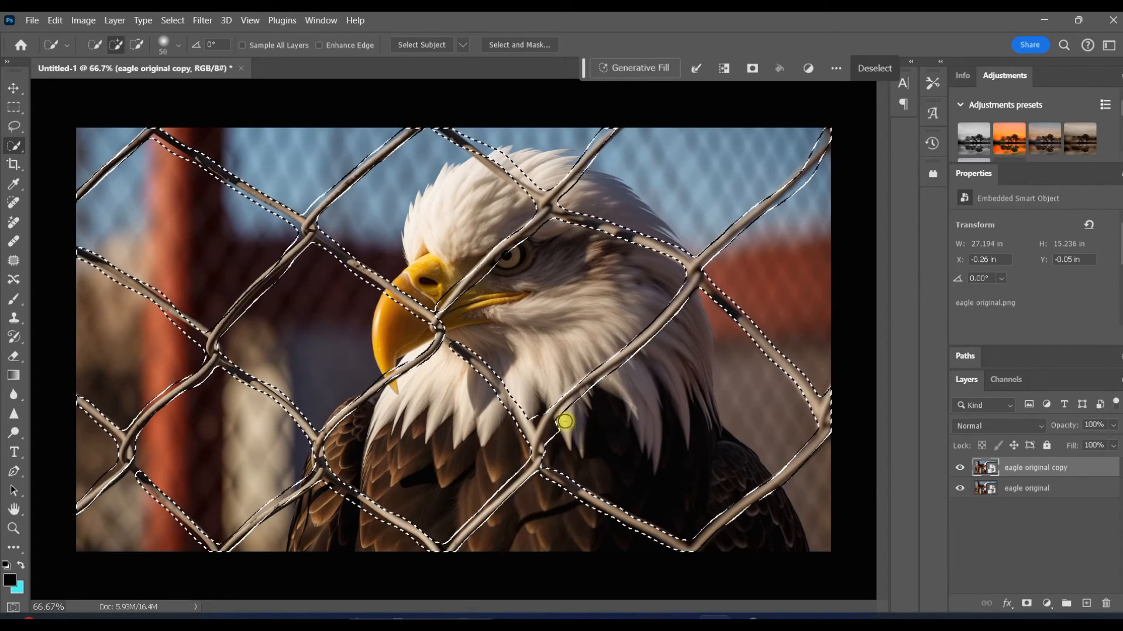
pyautogui.press('alt')
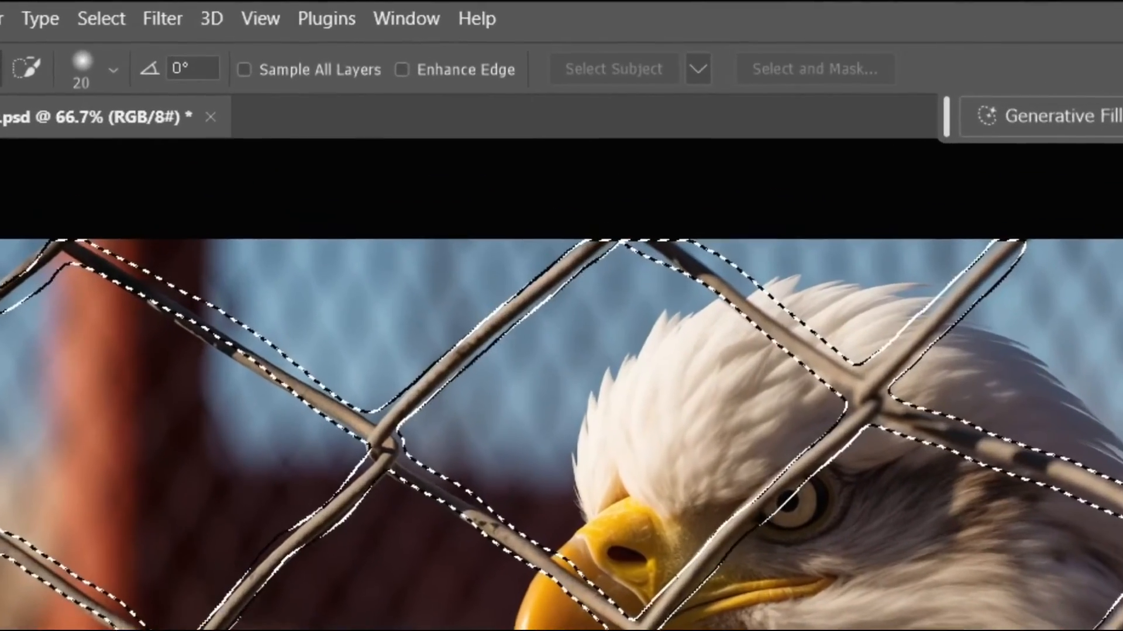
pyautogui.click(406, 17)
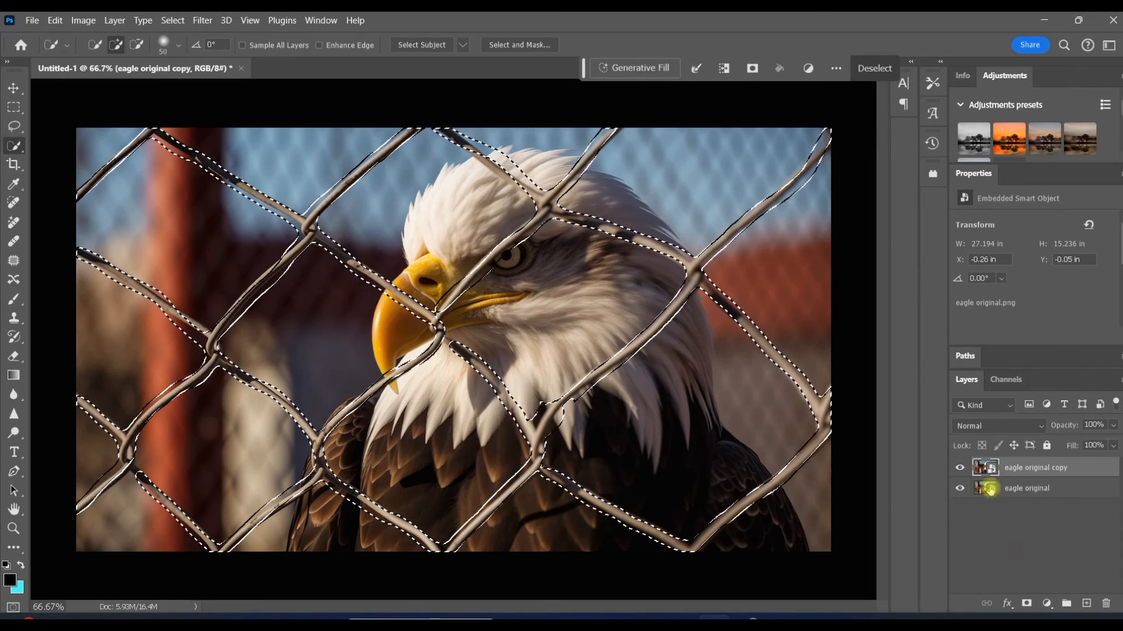
# Run Generative Fill on the fence selection to replace it with generated background.
pyautogui.click(633, 67)
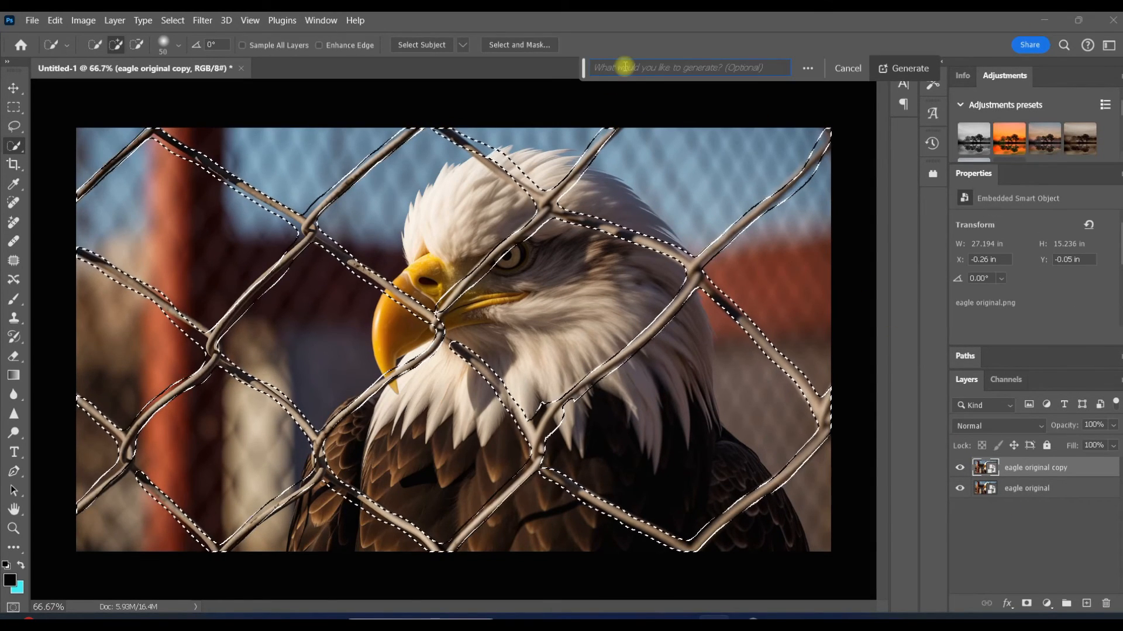
pyautogui.click(907, 68)
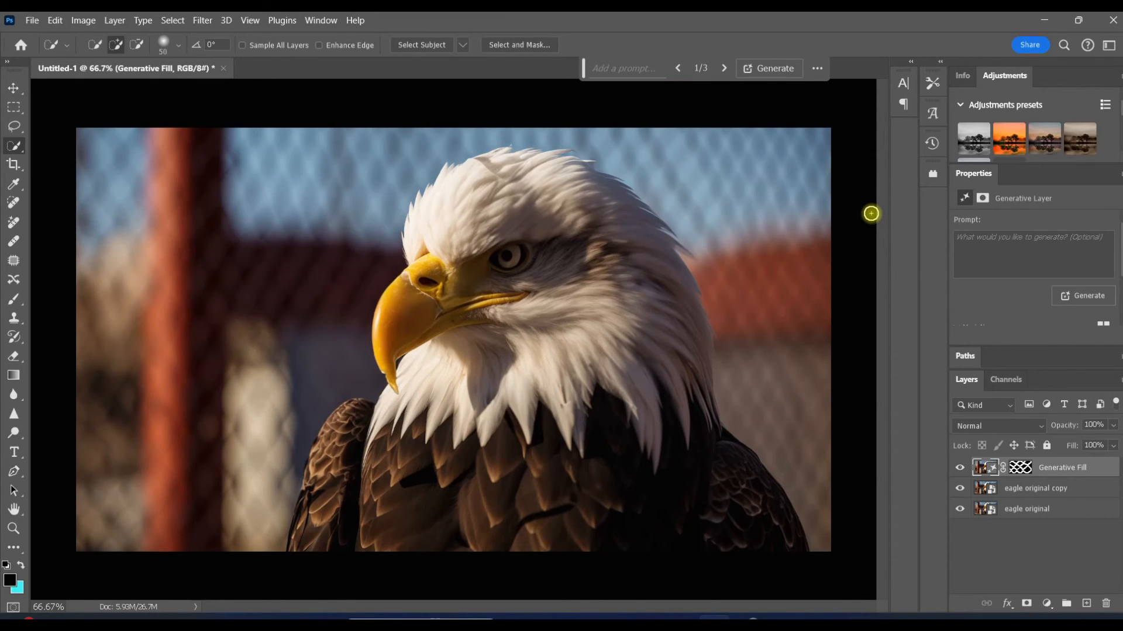
# Toggle the Generative Fill layer's visibility to compare the eagle with and without the fence.
pyautogui.click(959, 474)
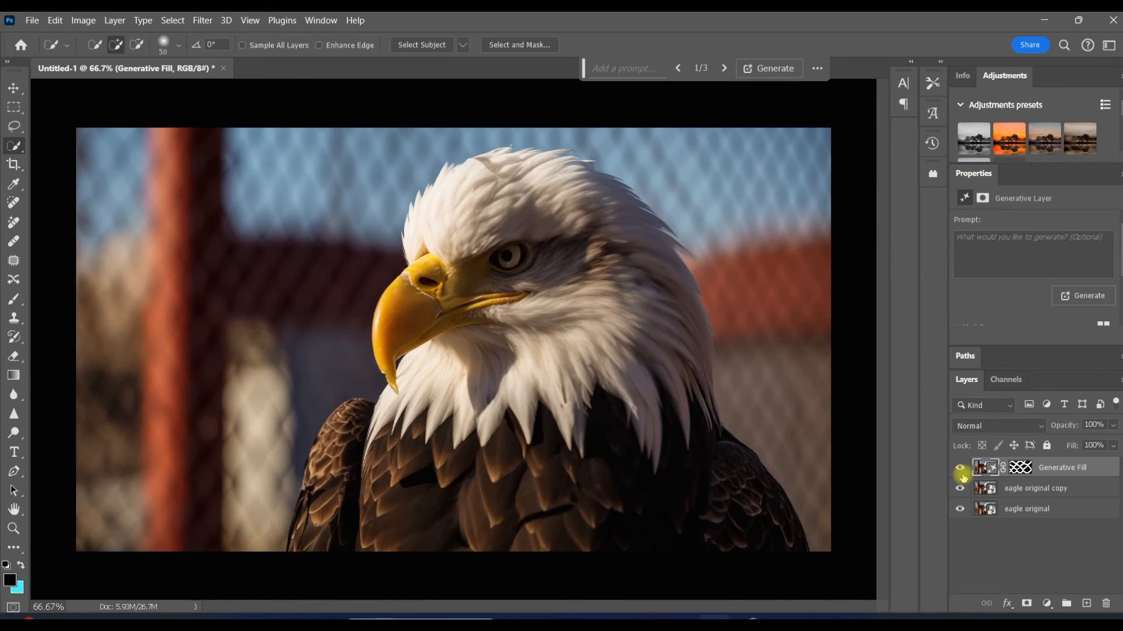
pyautogui.click(959, 488)
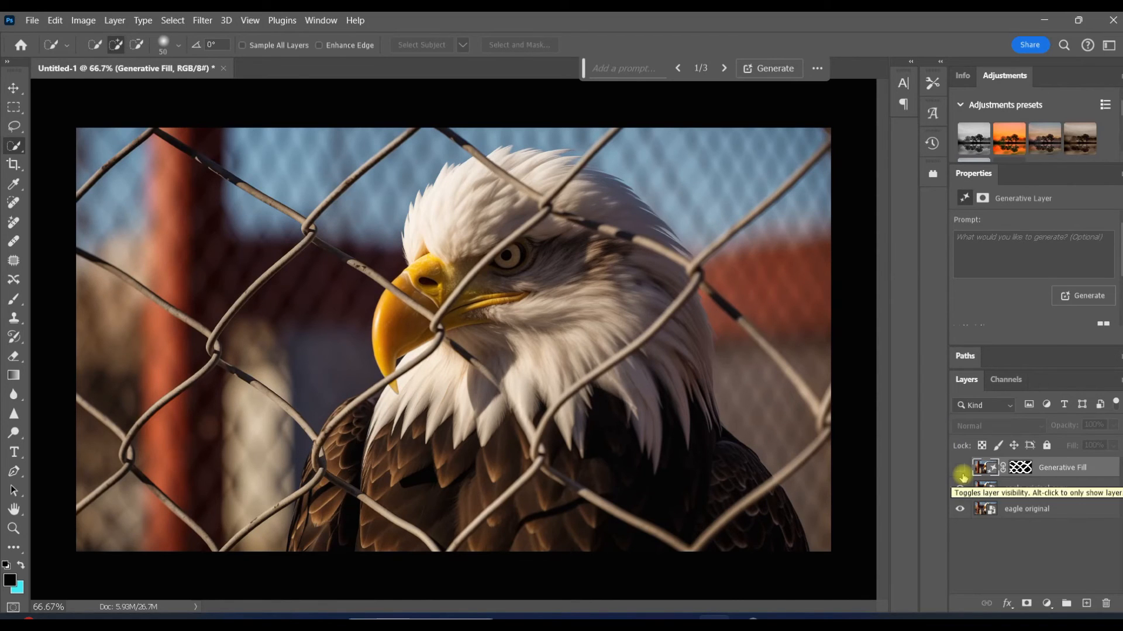
pyautogui.click(959, 475)
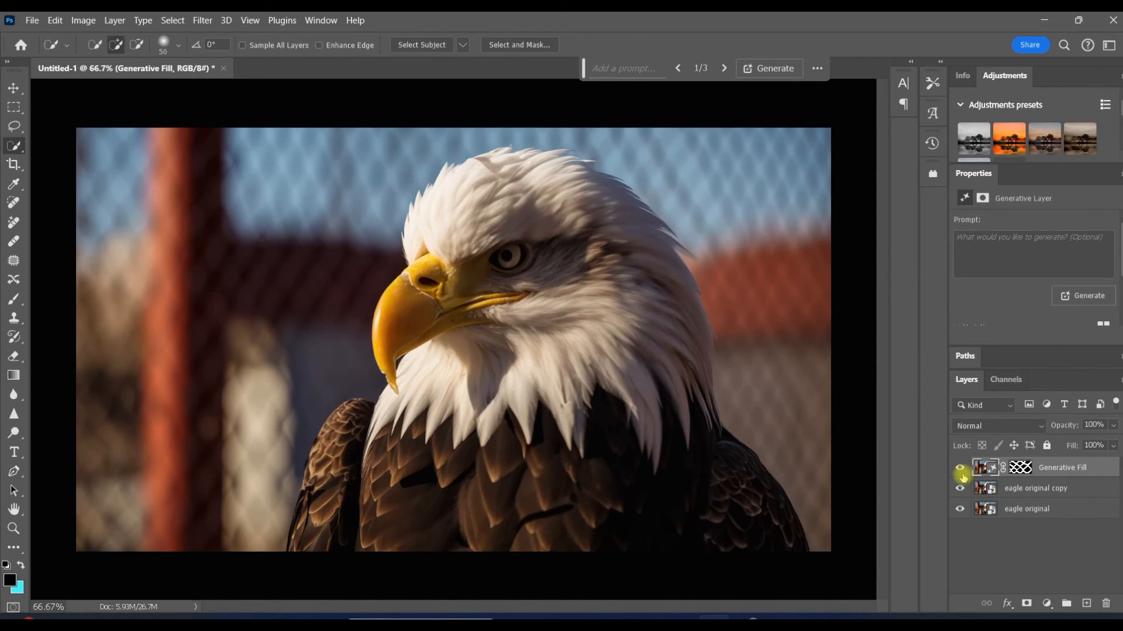
pyautogui.click(959, 468)
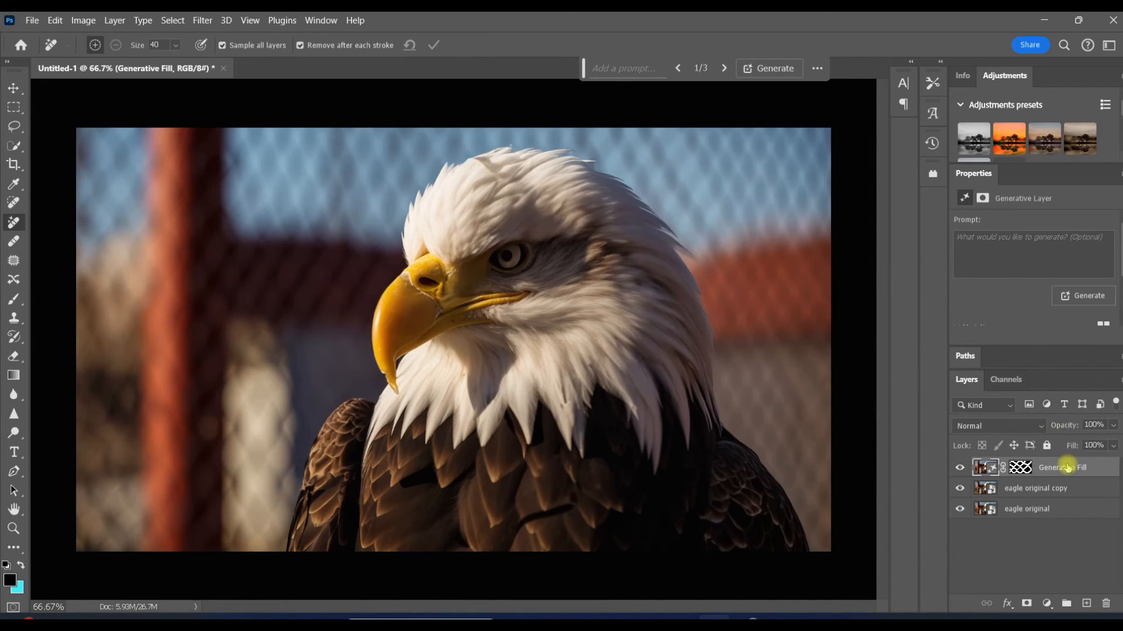
# From the Generative Fill layer's options, run the fill again to create Generative Fill 2.
pyautogui.rightClick(1061, 466)
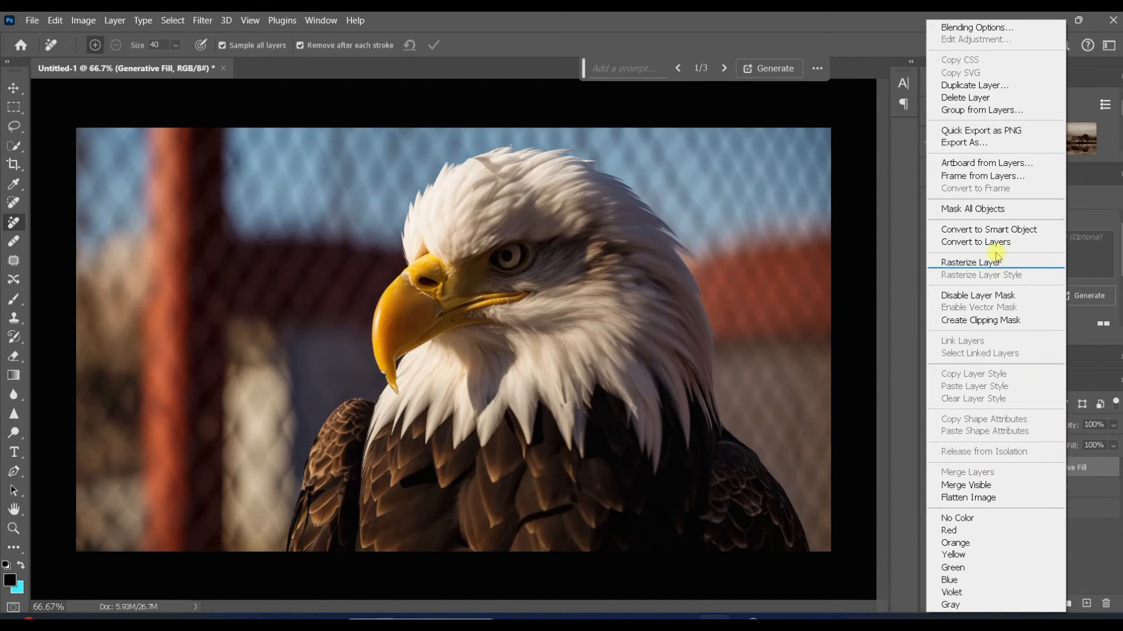
pyautogui.click(972, 261)
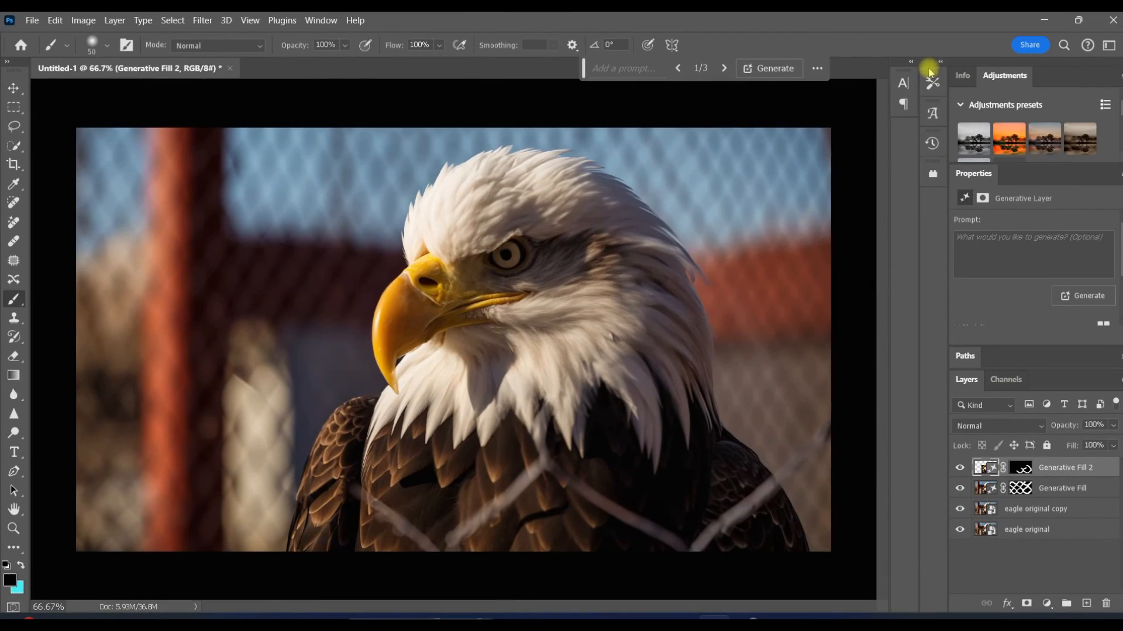
pyautogui.moveTo(351, 489)
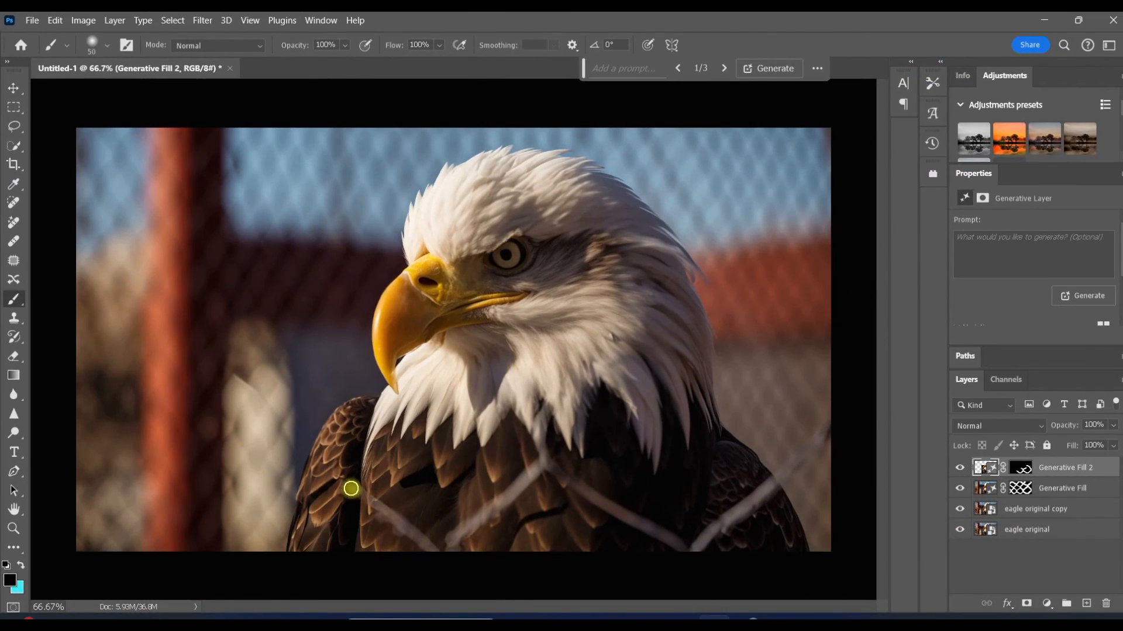
pyautogui.moveTo(318, 489)
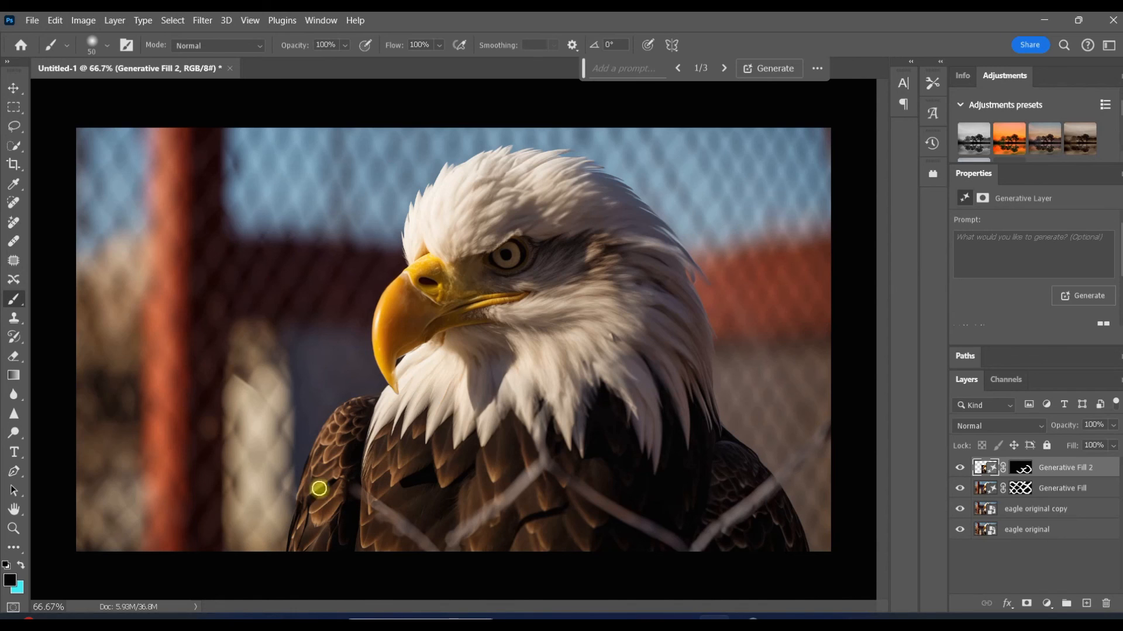
# Generative Fill the leftover chest fence traces onto Generative Fill 3 and toggle it to compare.
pyautogui.click(13, 607)
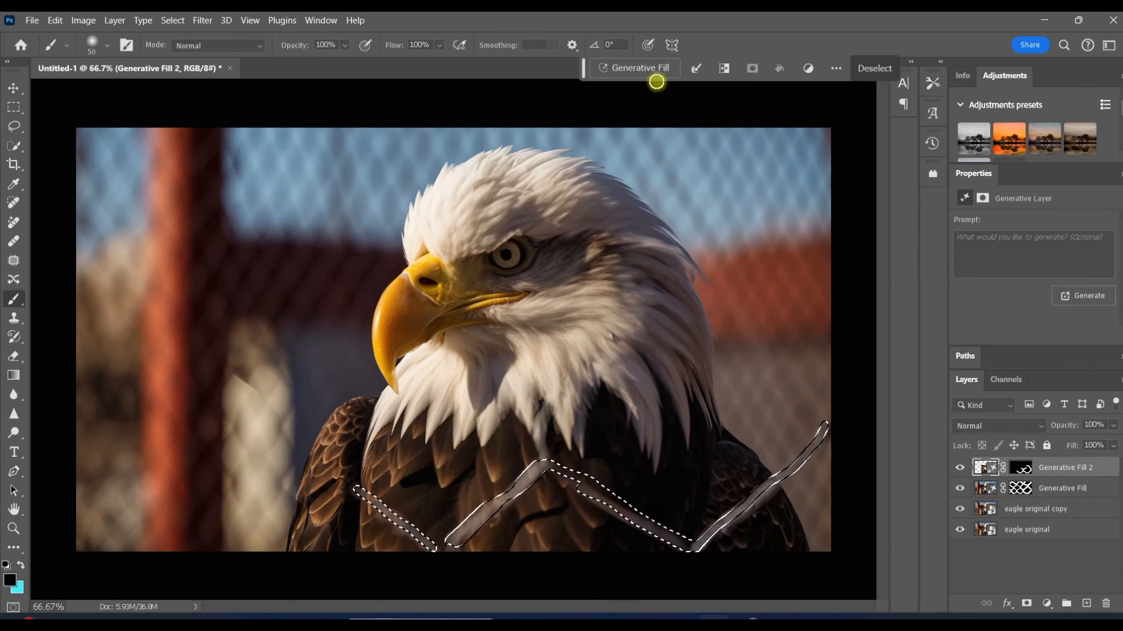
pyautogui.click(1086, 295)
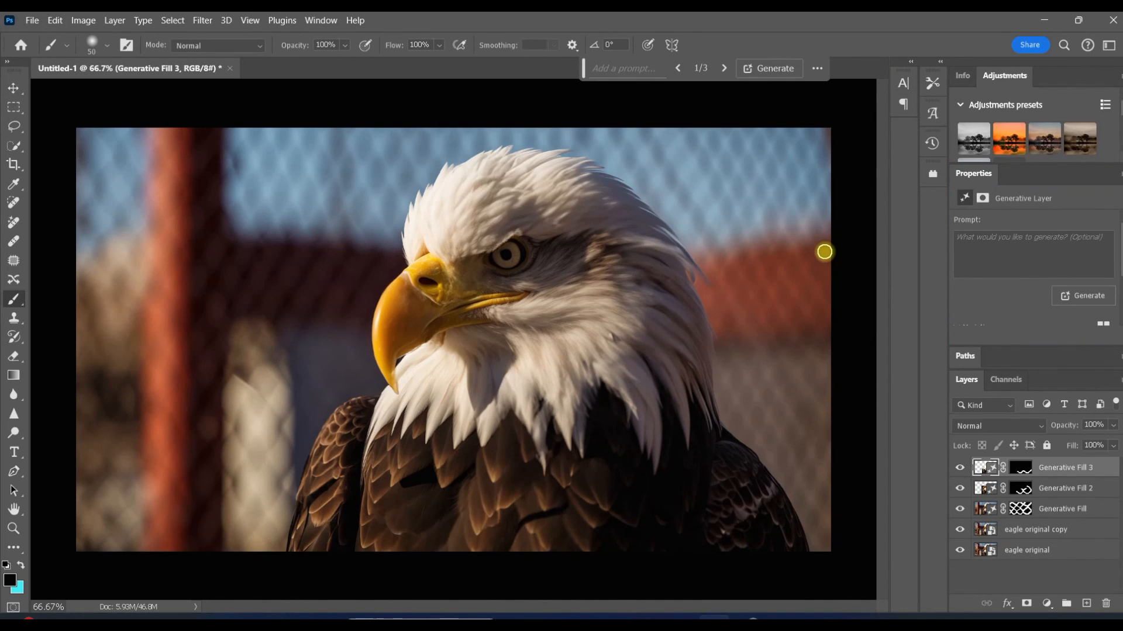
pyautogui.moveTo(931, 342)
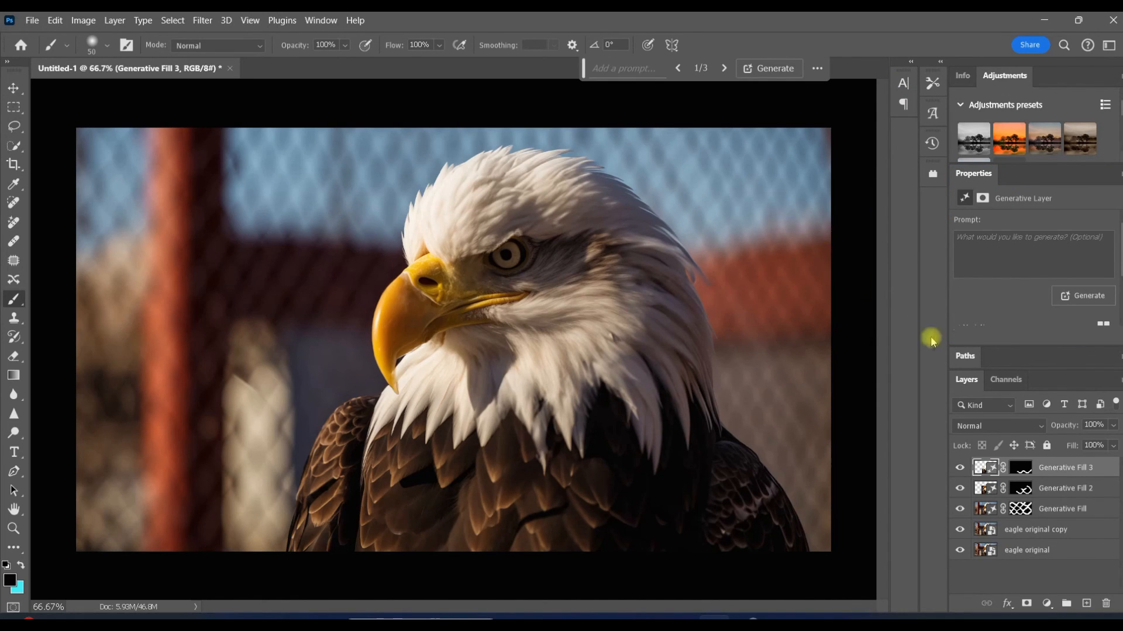
pyautogui.click(959, 468)
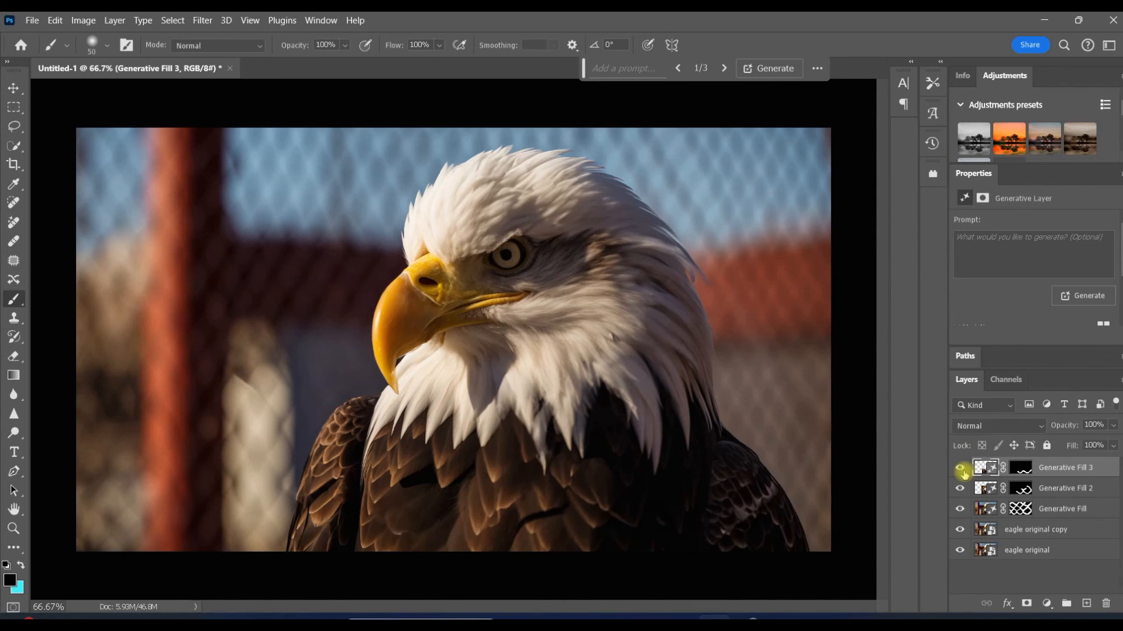